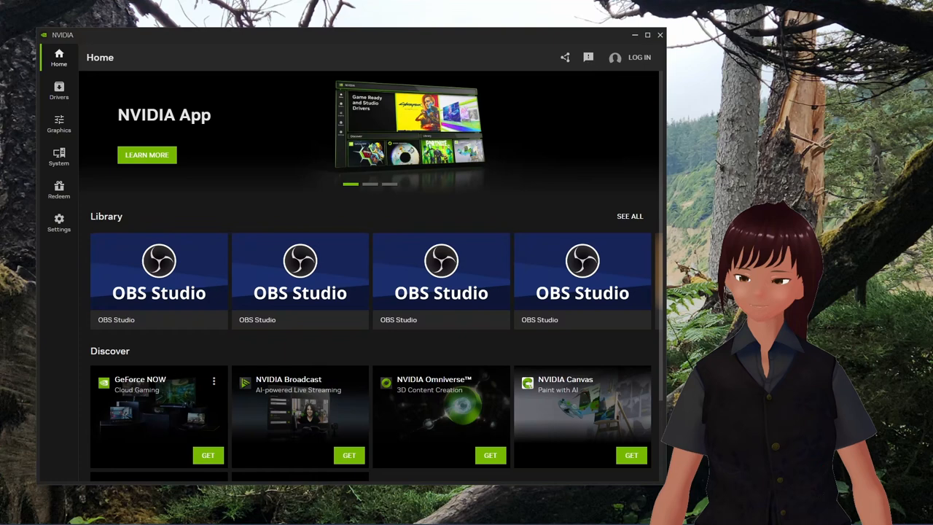
Open NVIDIA App's Graphics program list and check the Program Settings options menu.
click(58, 124)
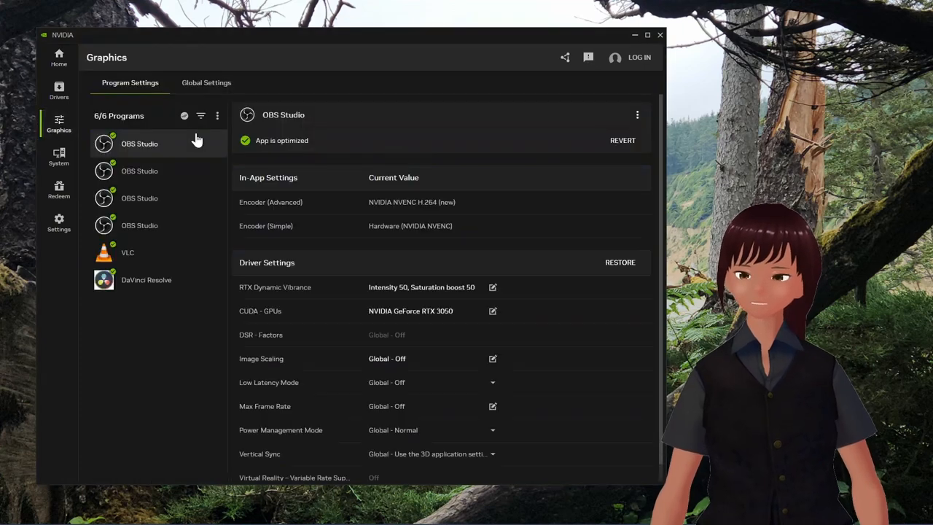
mouse_move(149, 187)
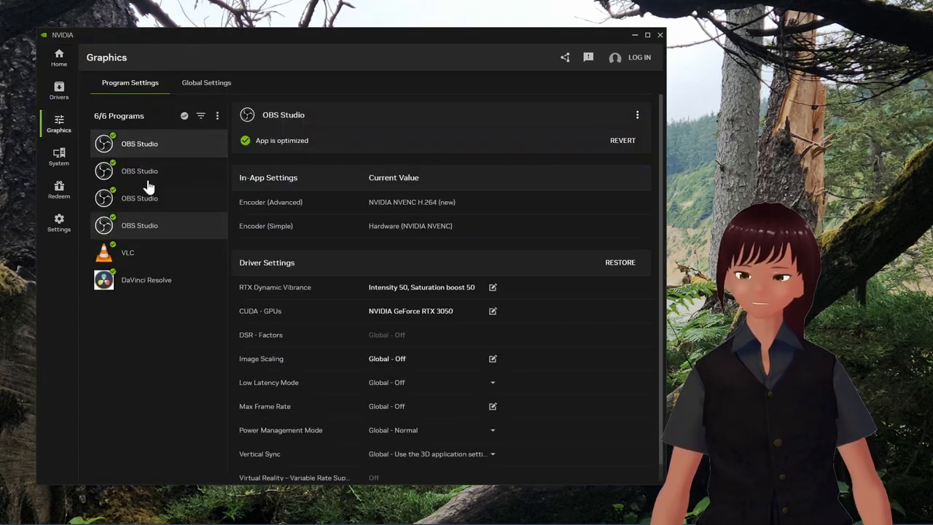
click(217, 116)
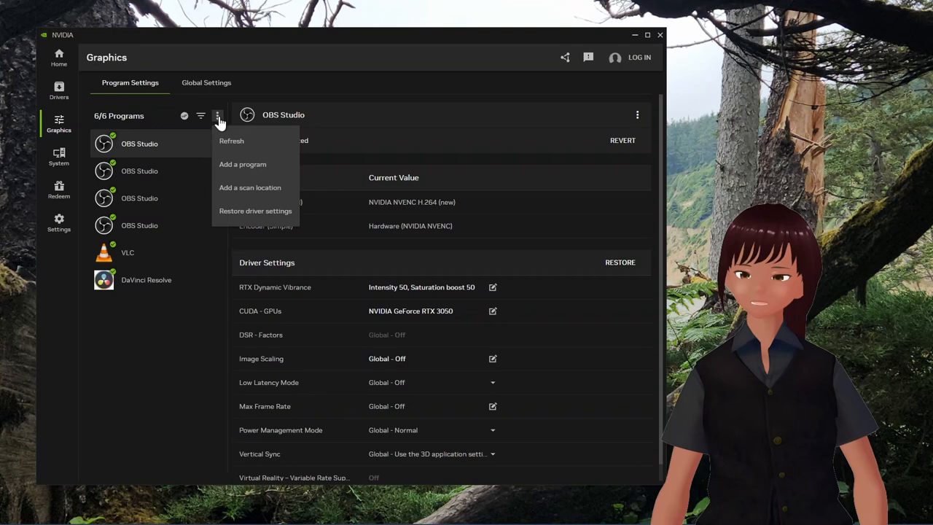
mouse_move(242, 172)
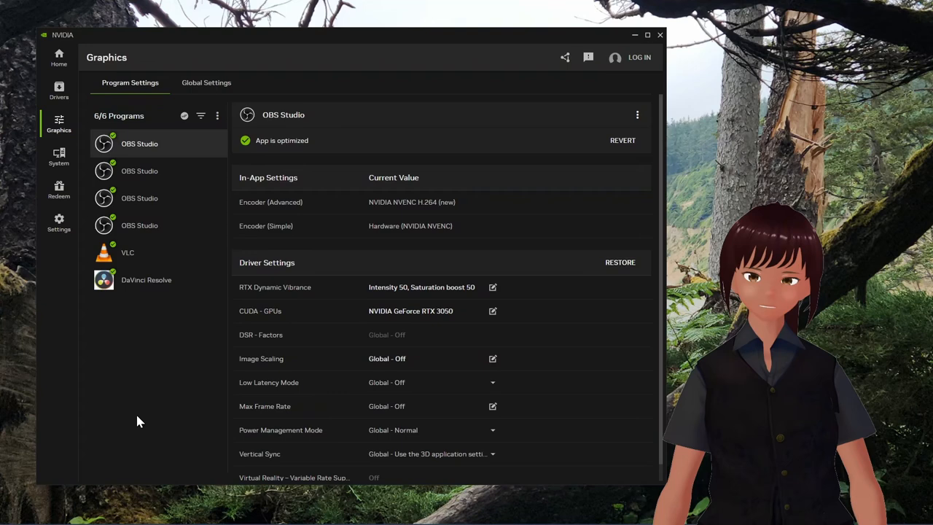
mouse_move(491, 97)
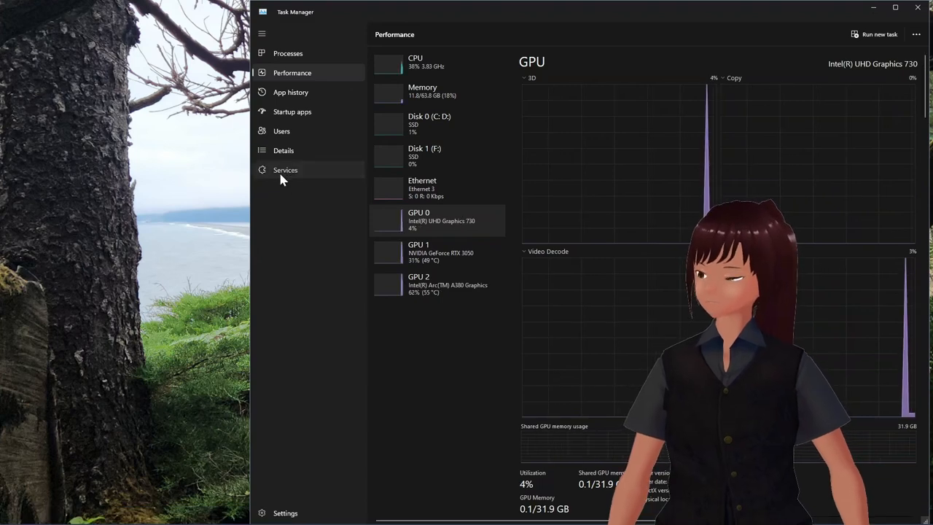
Filter Task Manager's Services page by 'nvid' to show the three NVIDIA services.
click(285, 170)
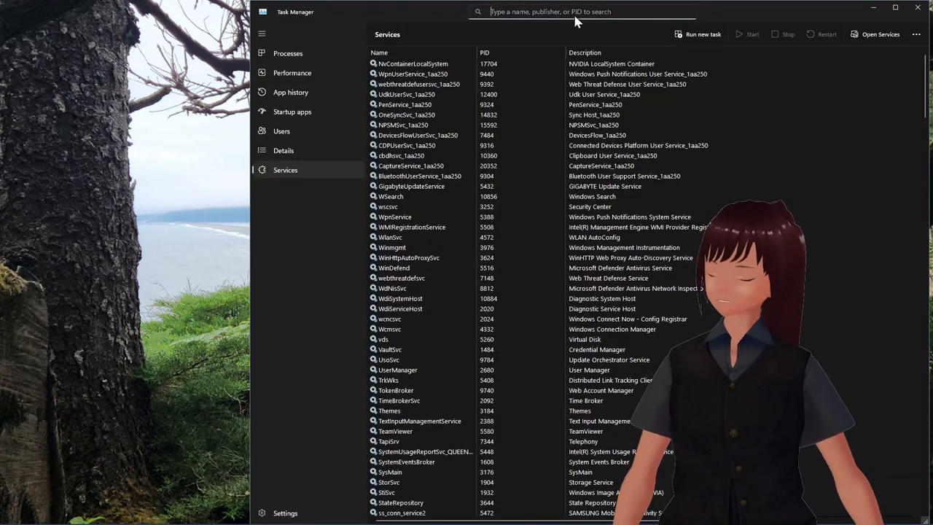
text(ru)
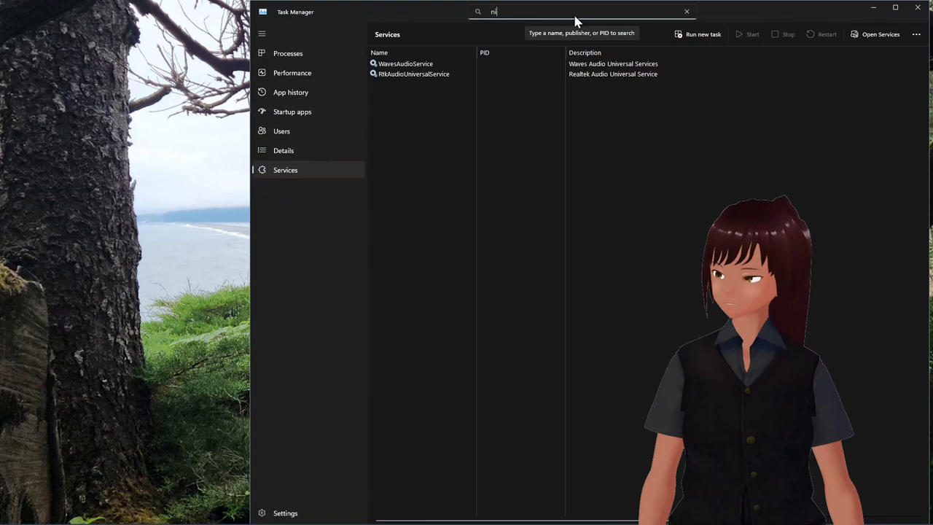
text(vid)
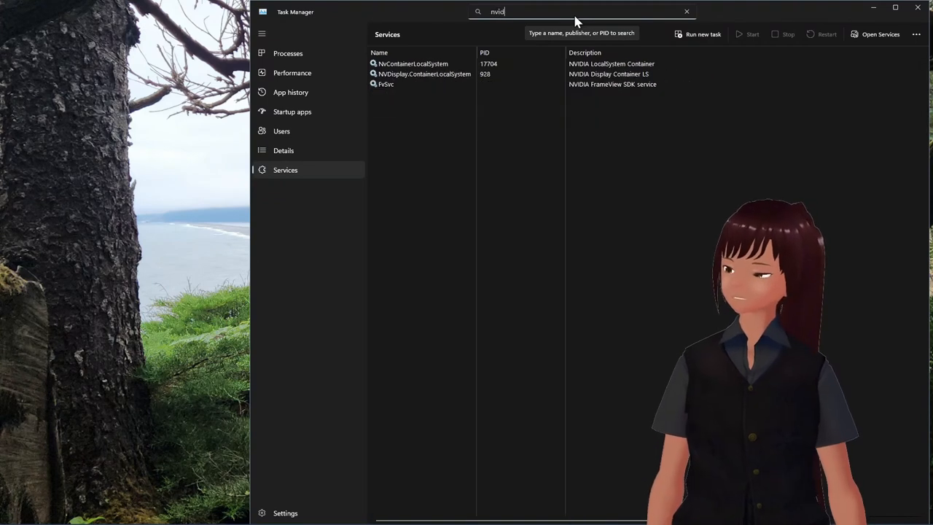
click(413, 63)
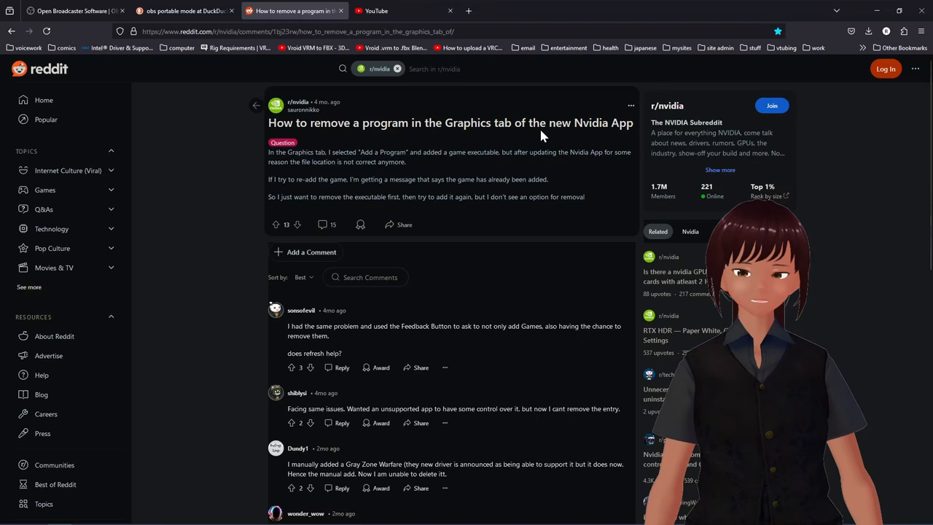
mouse_move(609, 137)
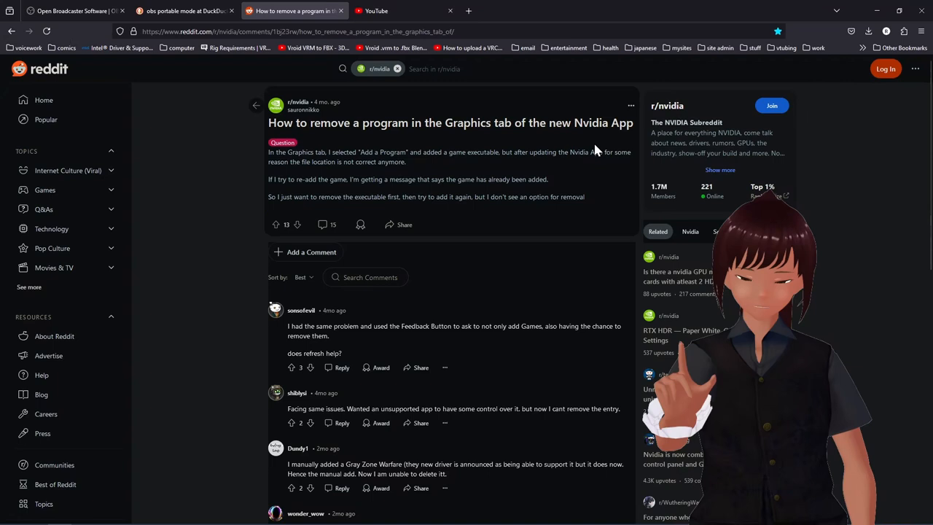
Select and copy the ApplicationStorage.json path from the 'Found the way' comment.
scroll(down, 3)
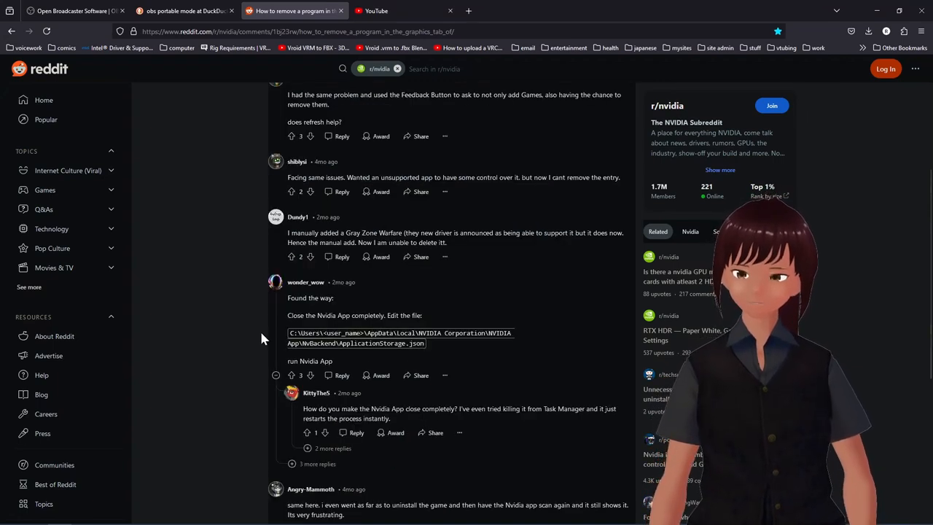
double_click(400, 338)
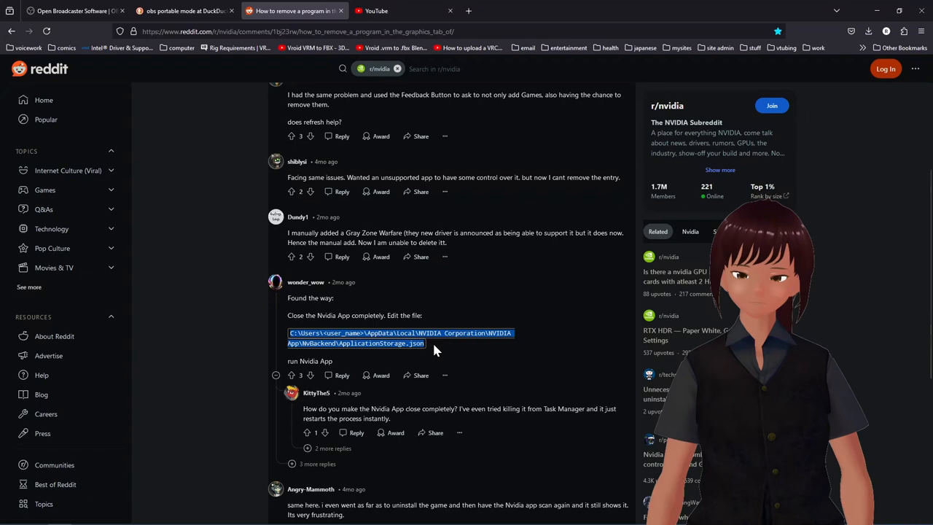
right_click(400, 343)
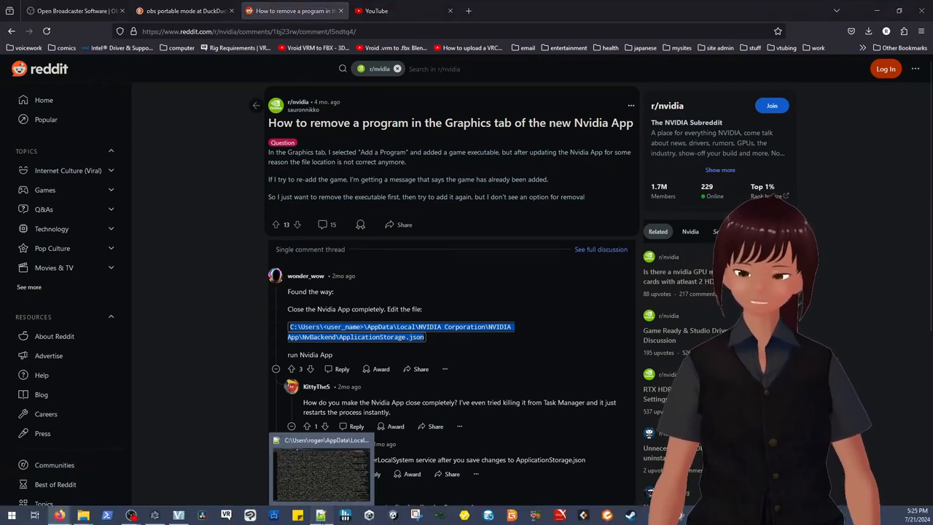
Open ApplicationStorage.json from the pasted NVIDIA App NvBackend folder path in Notepad++.
click(320, 467)
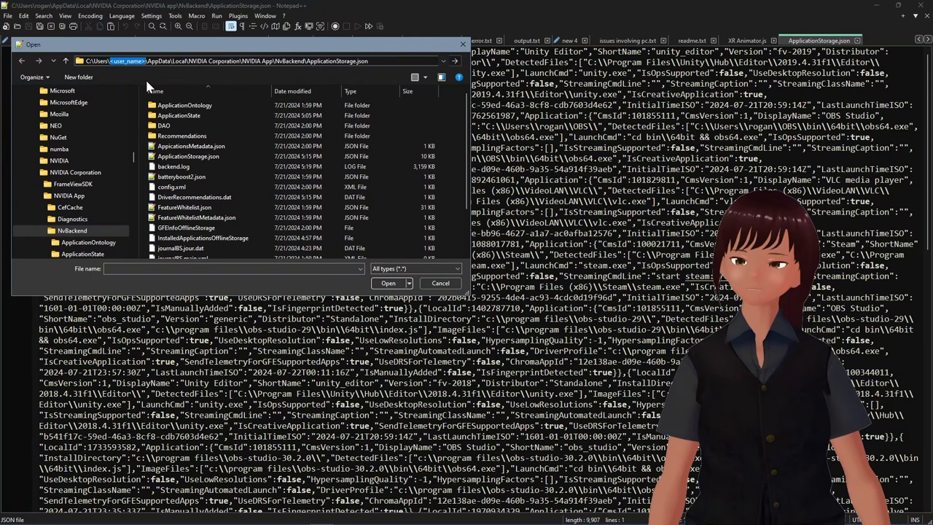
click(195, 197)
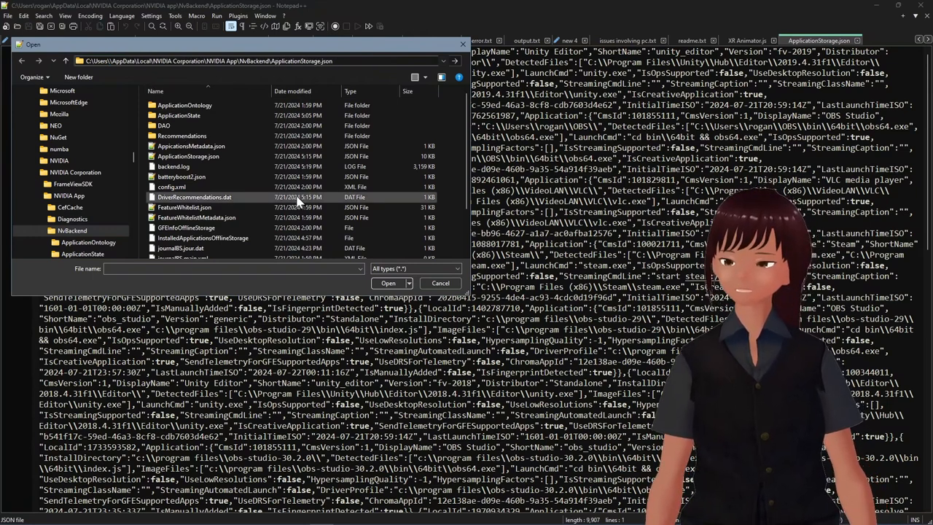
click(202, 238)
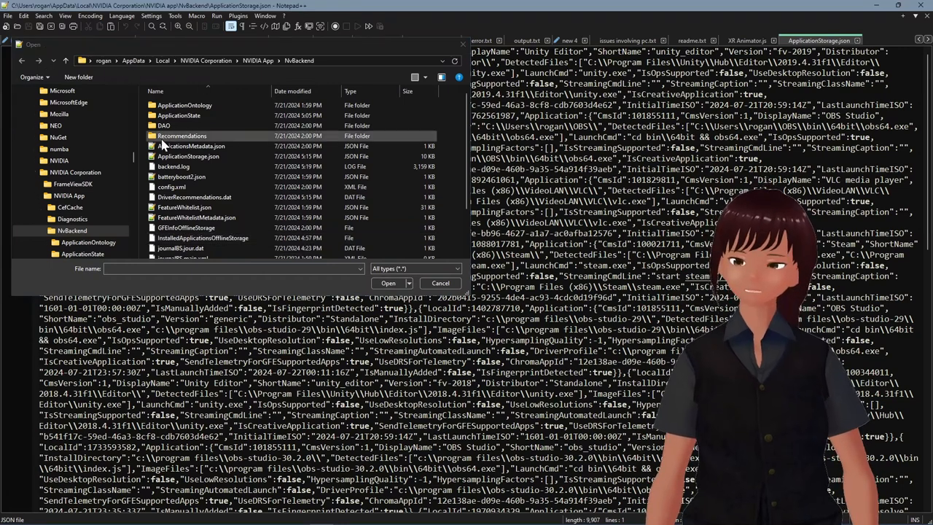
click(188, 156)
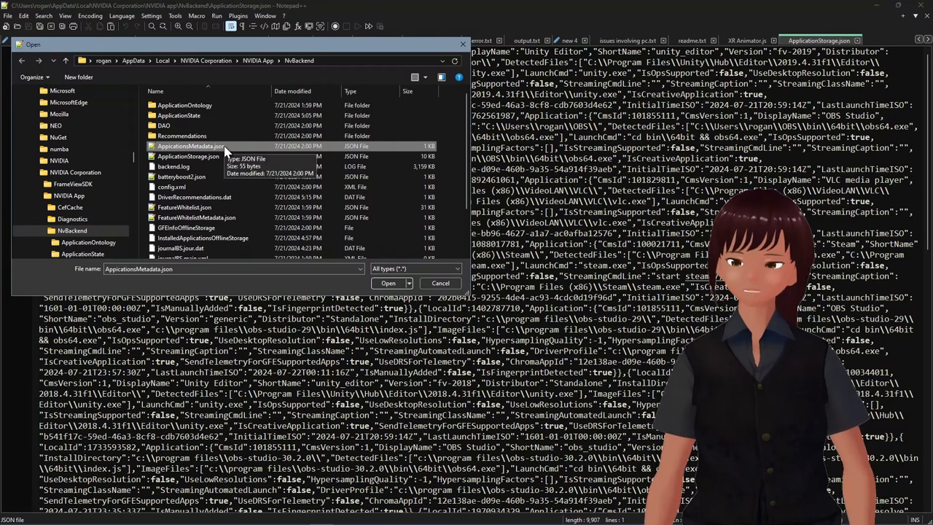
mouse_move(358, 284)
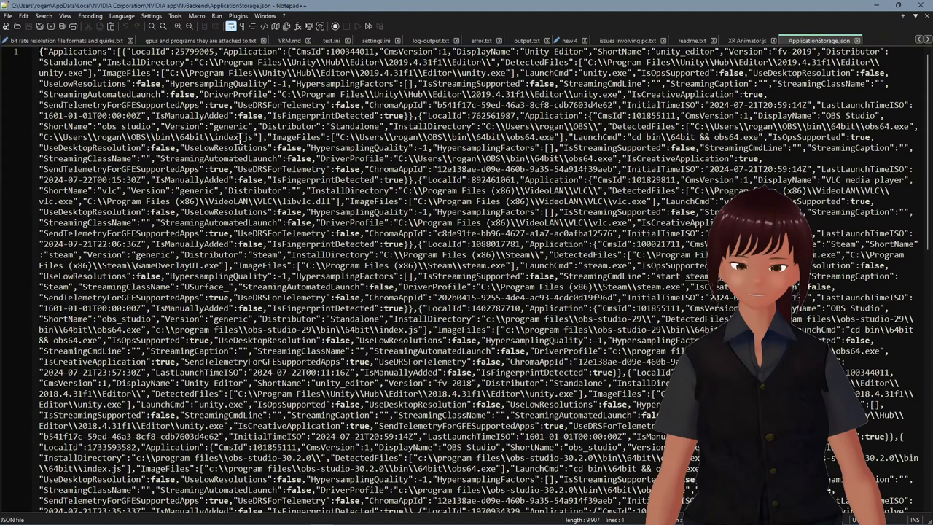
Save a copy of the file as ApplicationStorage.json on the Desktop.
click(8, 15)
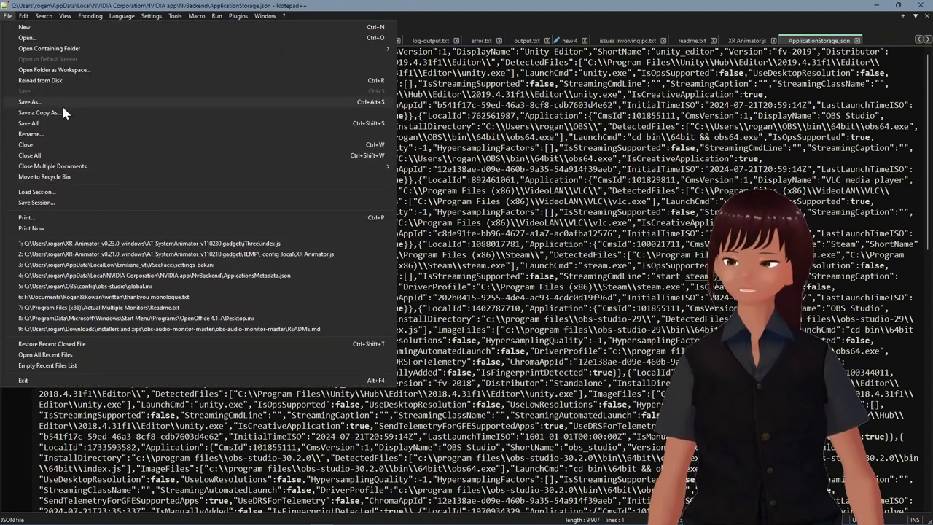
click(30, 101)
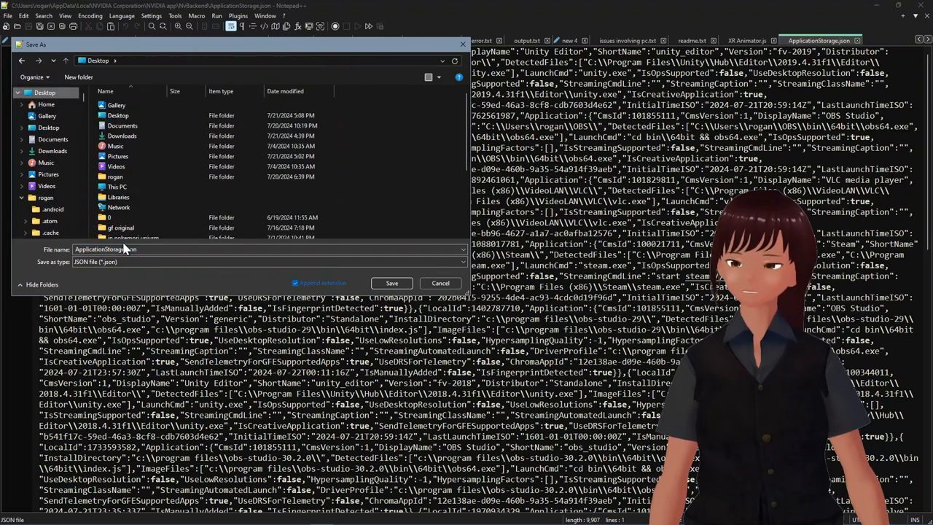
click(392, 282)
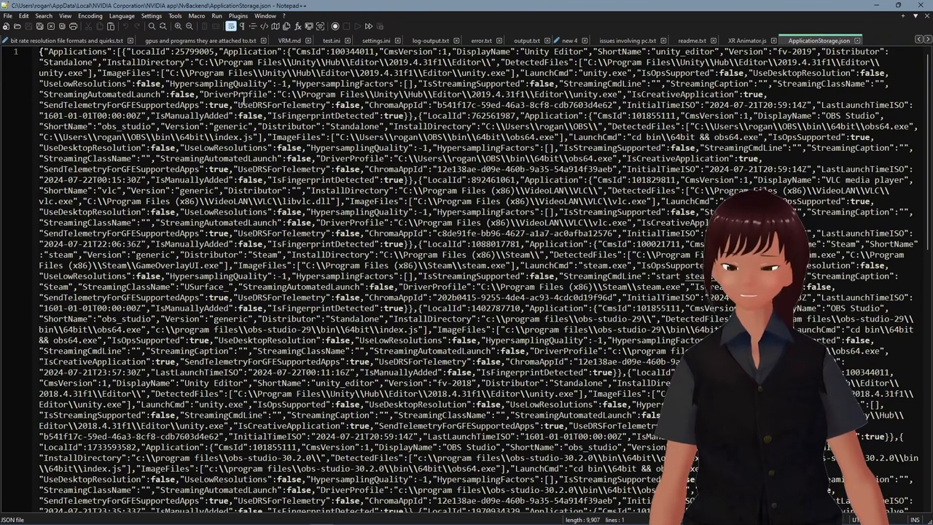
Replace all '},{' with '},\n\n{' in Extended mode to split the entries.
key(ctrl+f)
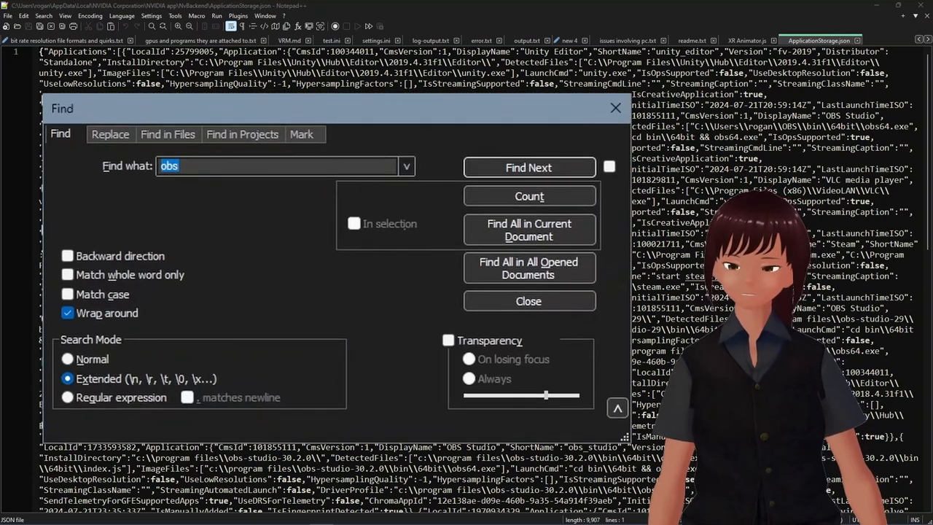
click(110, 134)
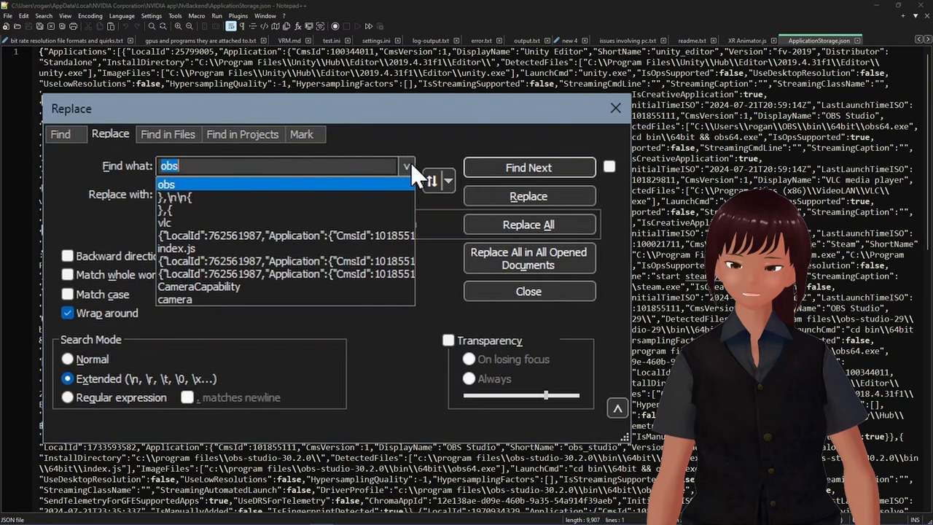
click(178, 197)
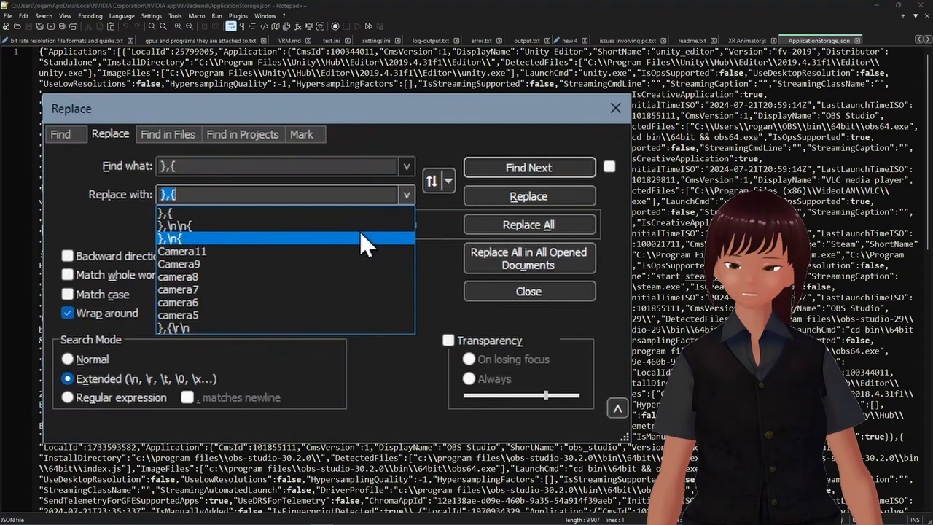
click(175, 238)
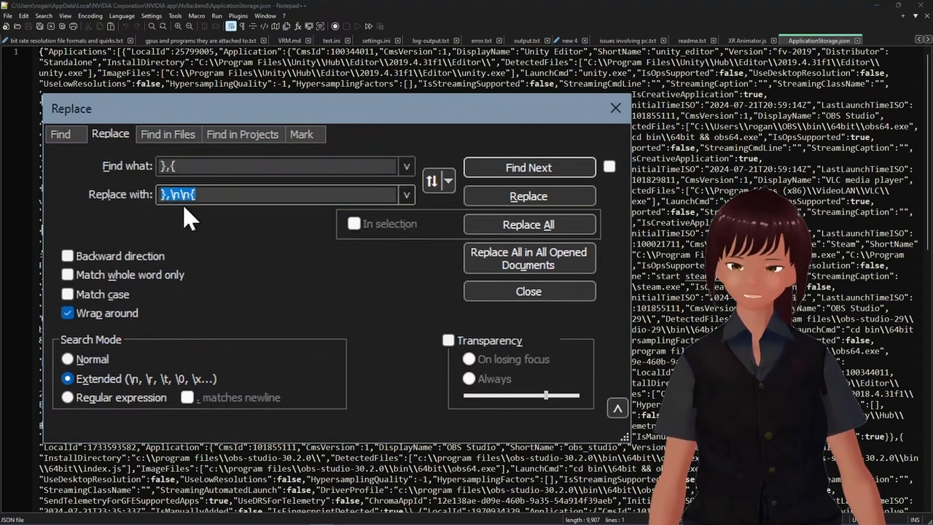
mouse_move(261, 247)
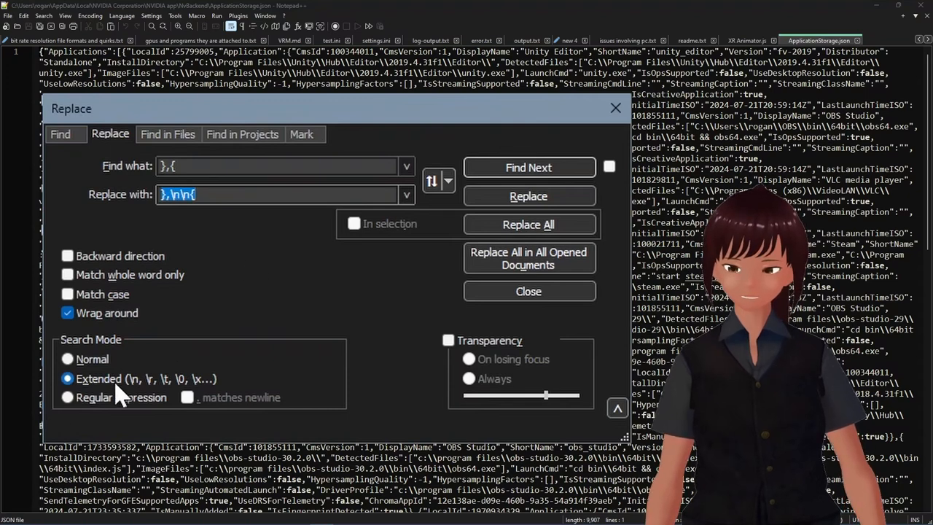
mouse_move(528, 167)
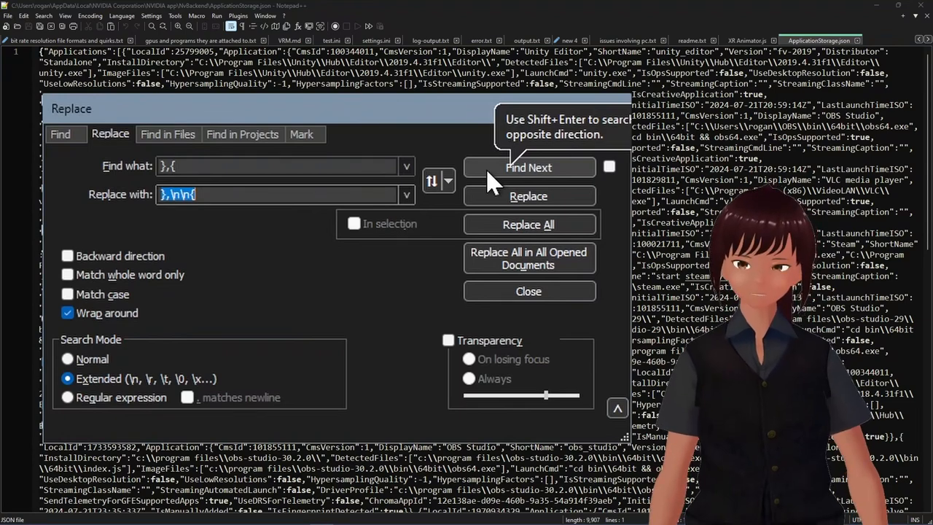
click(528, 224)
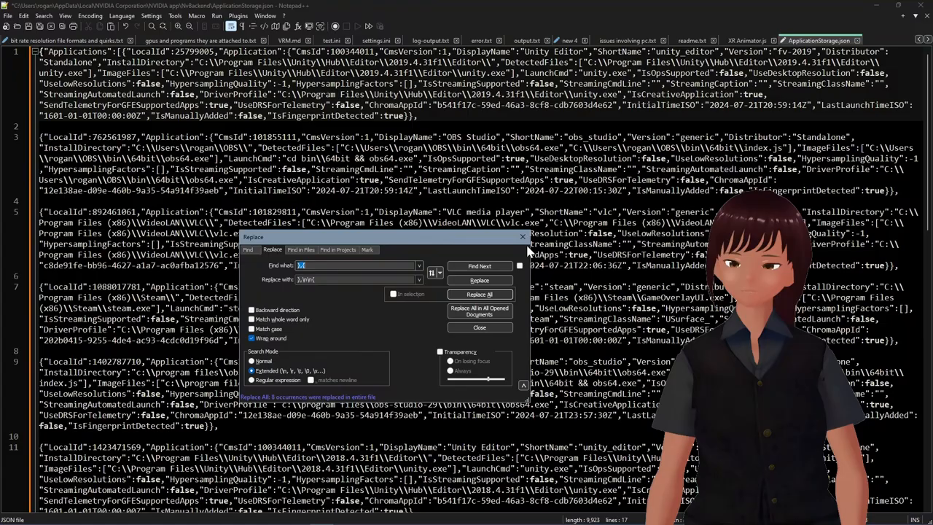
click(480, 326)
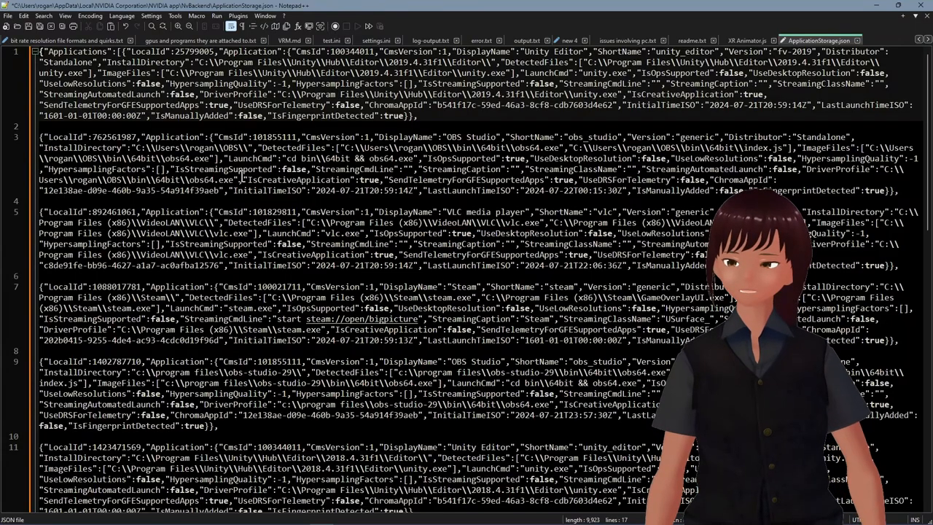
scroll(down, 3)
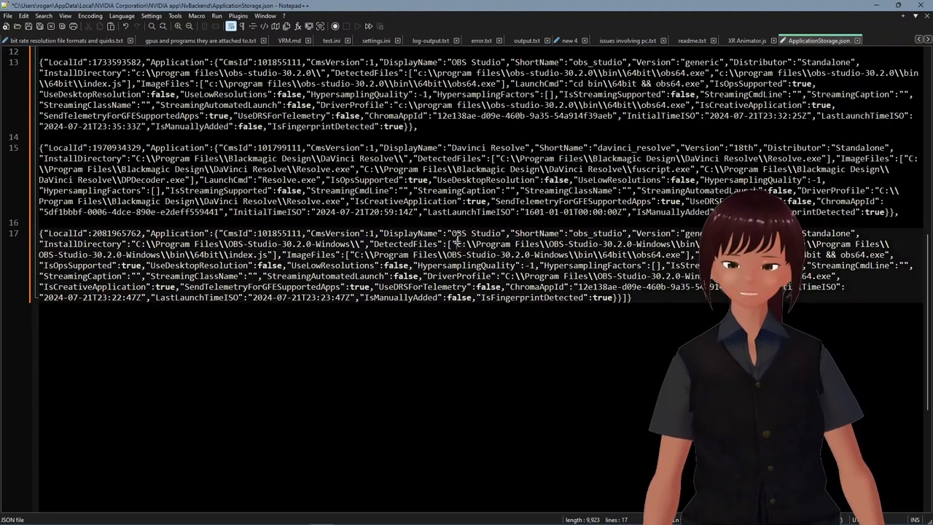
double_click(477, 233)
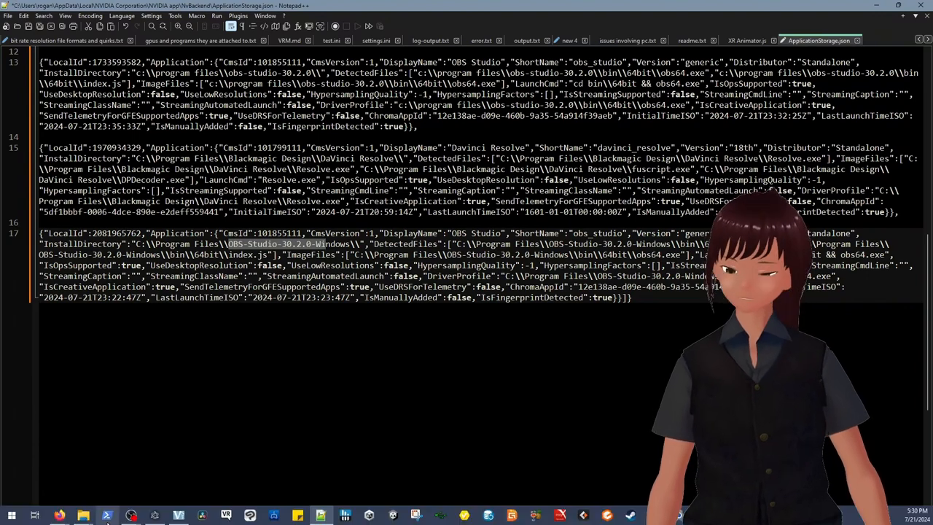
Check OBS Studio's taskbar launch options to see which version is installed.
right_click(106, 515)
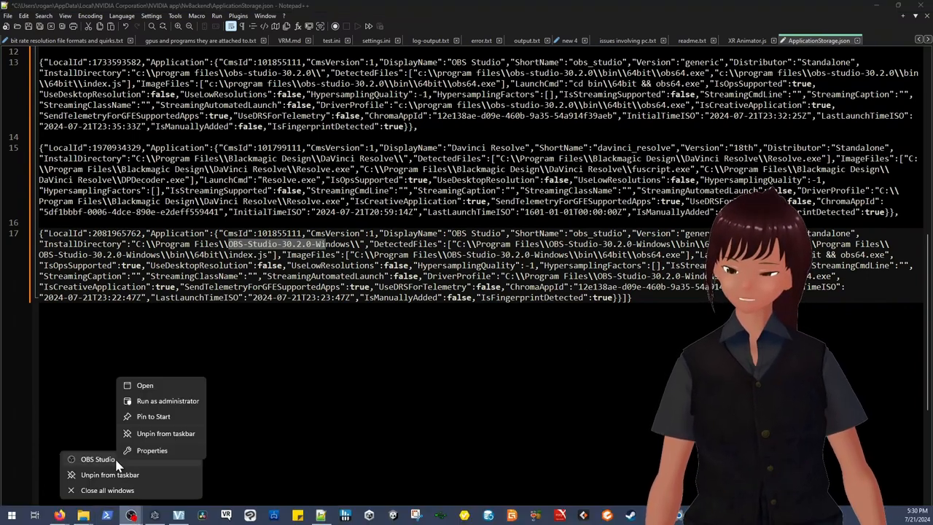
click(152, 450)
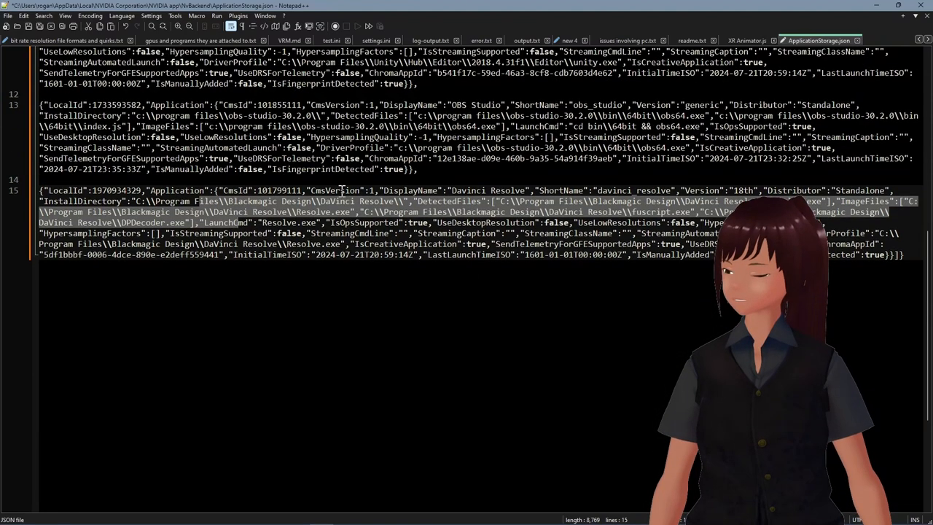
Delete the obs-studio-30.2.0 entry on line 13 and review the remaining entries.
scroll(up, 3)
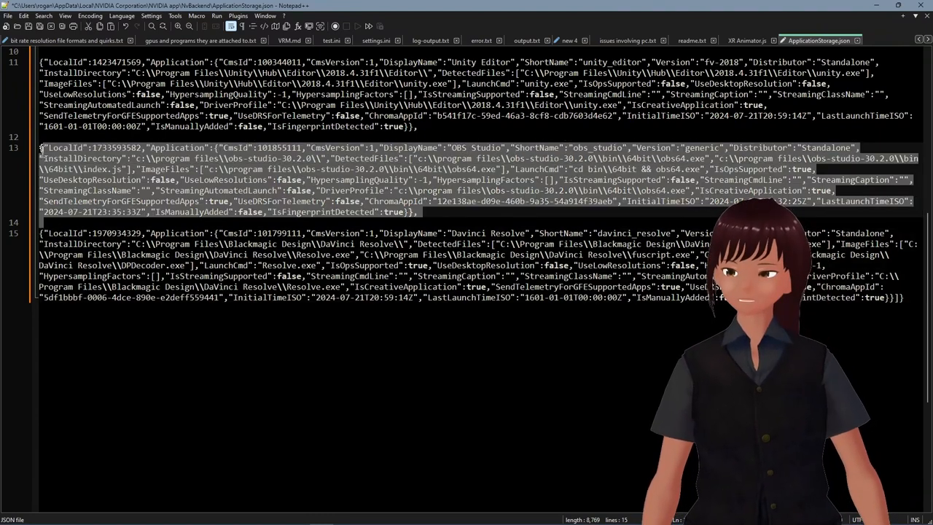
scroll(up, 3)
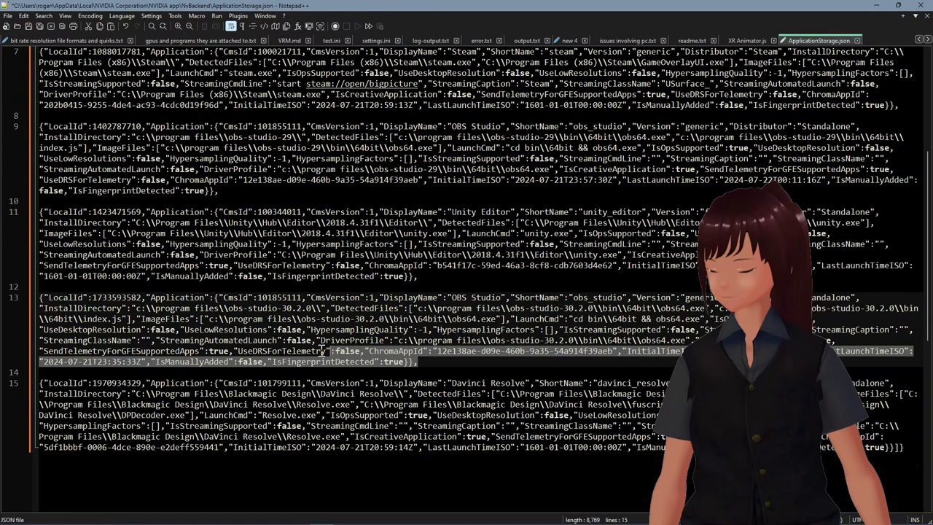
key(Delete)
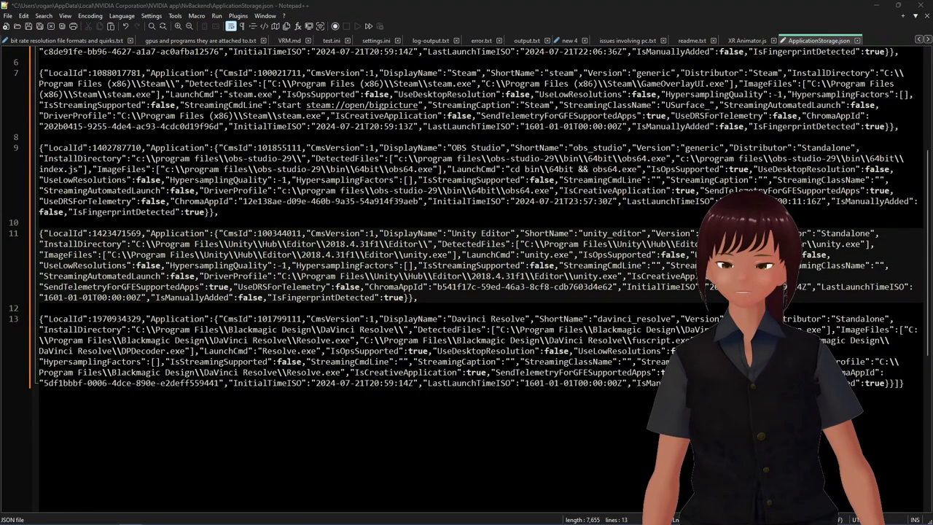
scroll(up, 3)
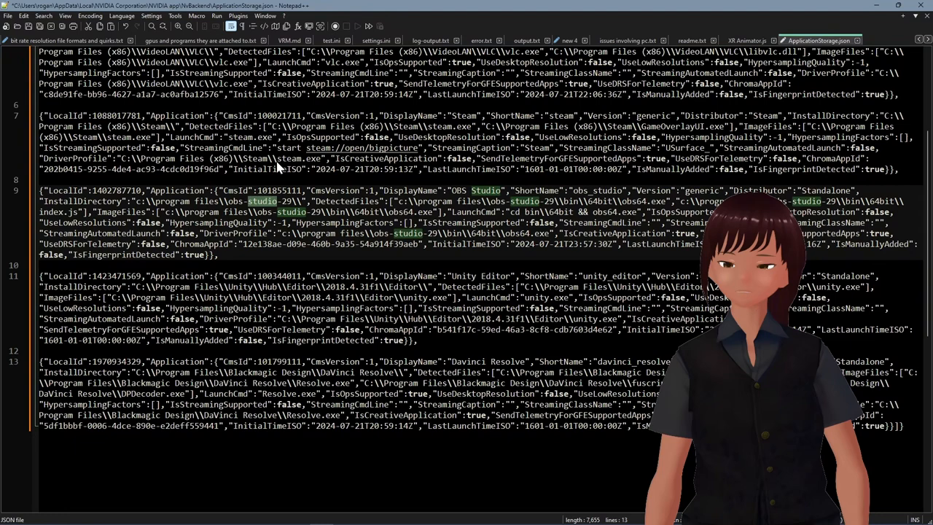
scroll(up, 3)
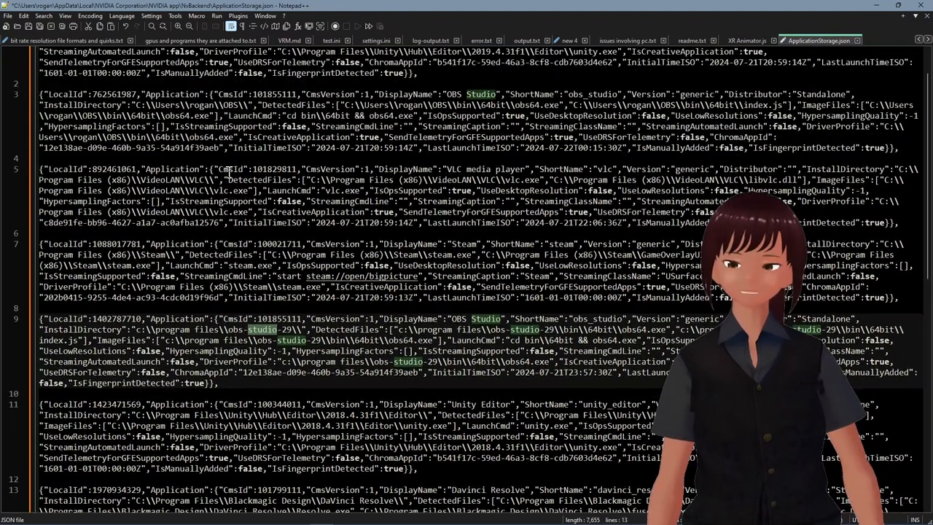
scroll(up, 3)
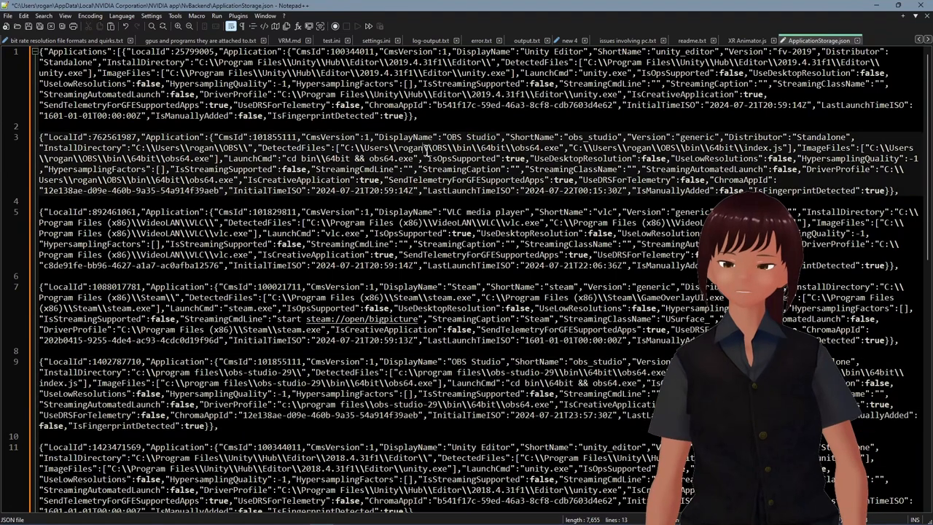
scroll(down, 3)
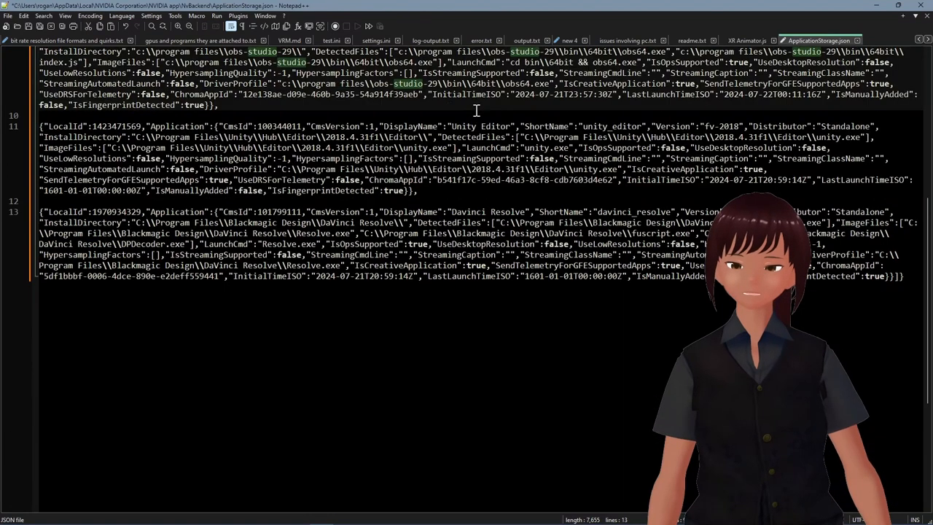
Replace all '},\n\n{' with '},{' in Extended mode, rejoining the six entry breaks.
key(Ctrl+f)
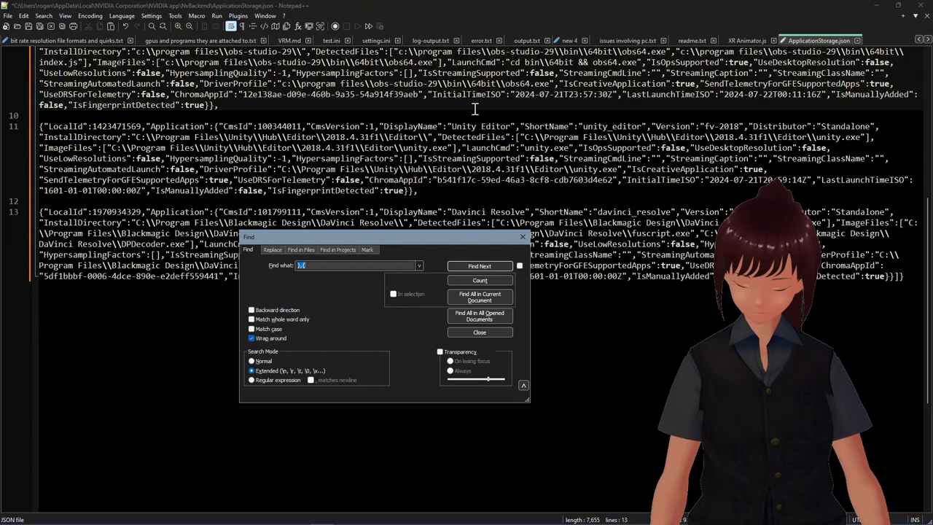
click(419, 265)
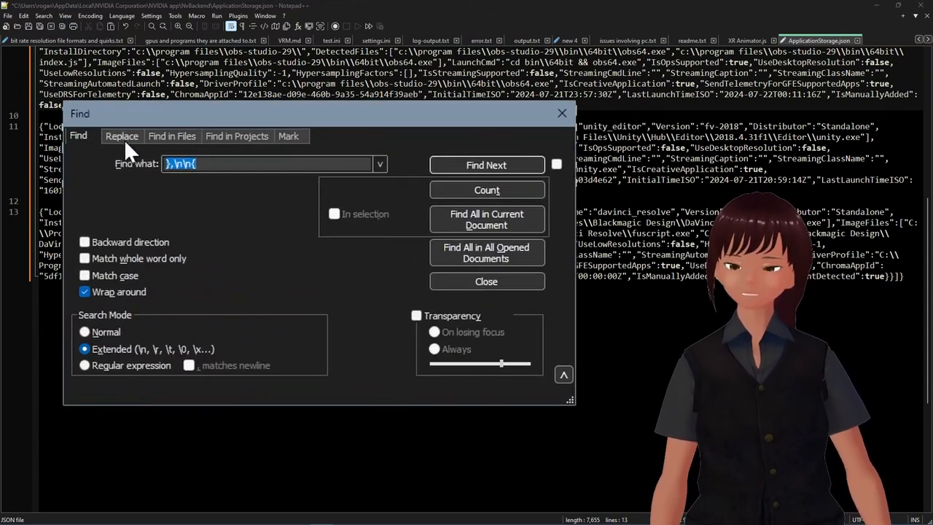
click(122, 136)
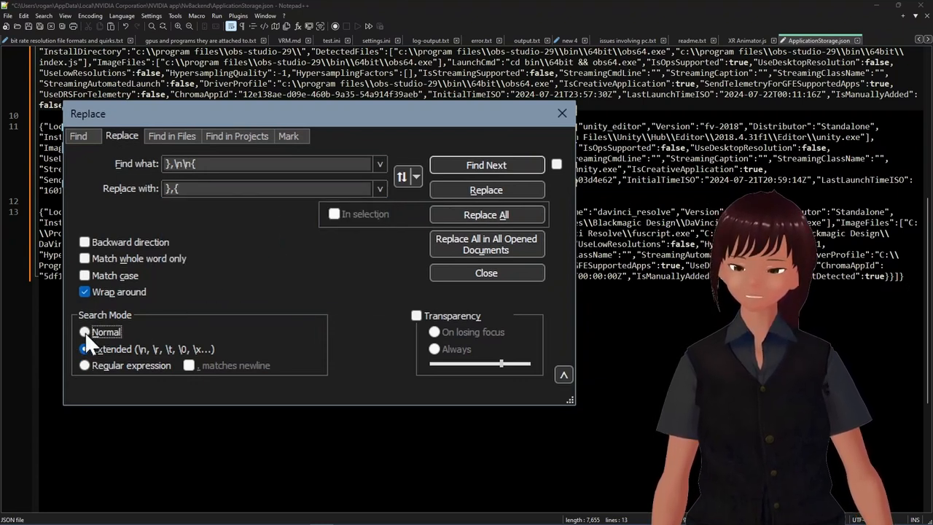
click(85, 332)
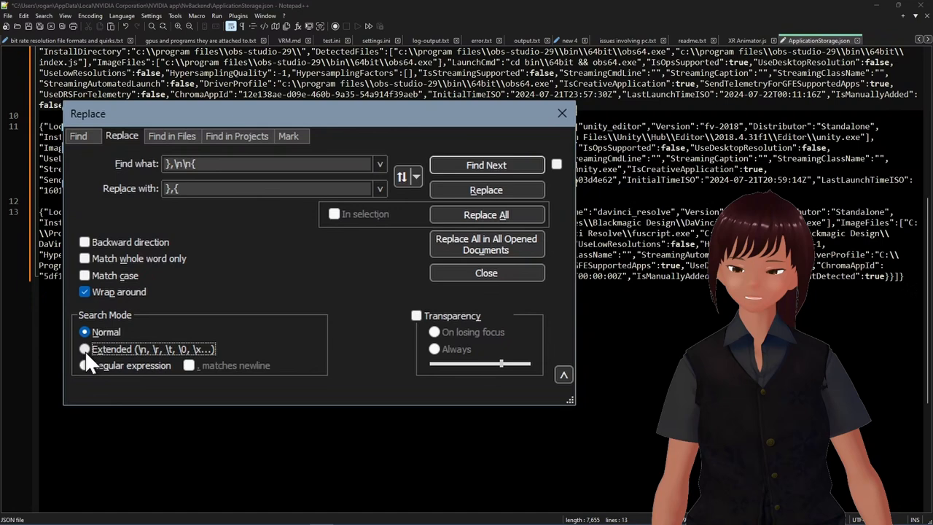
click(85, 349)
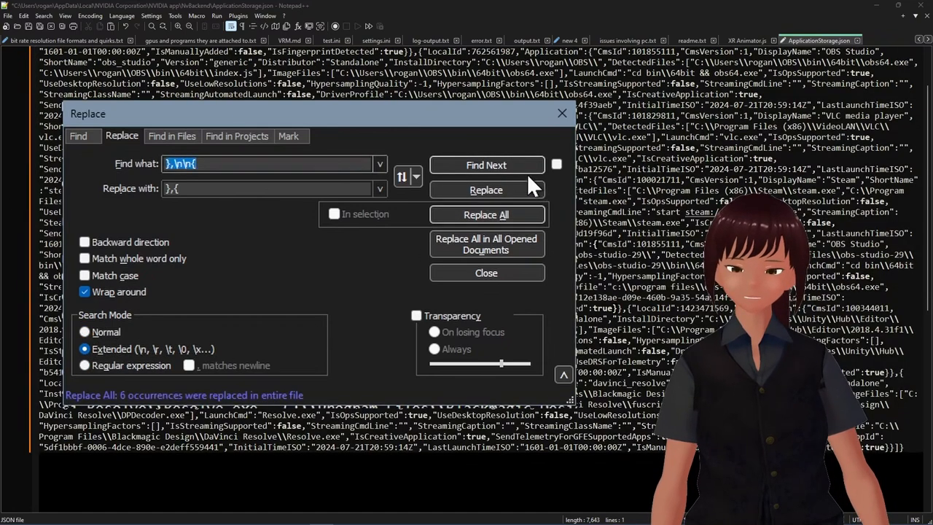
click(485, 272)
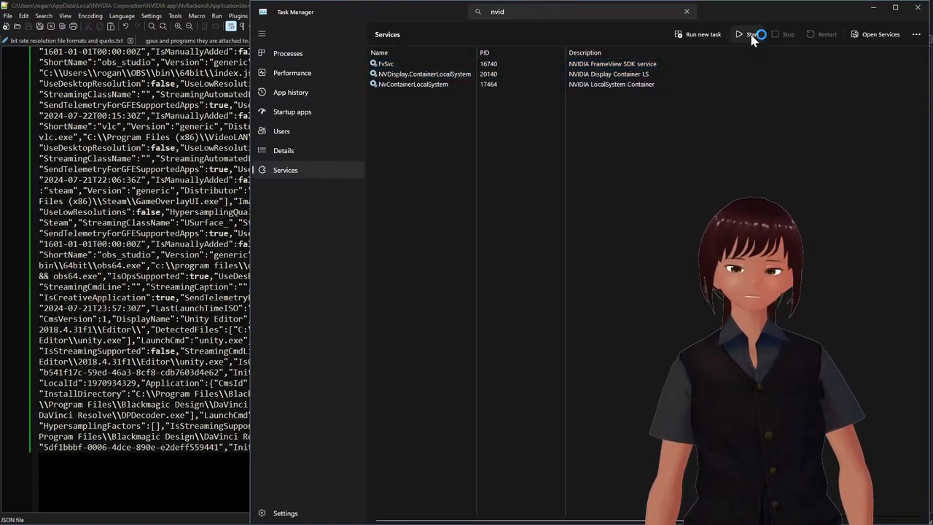
Switch to Task Manager's Processes page showing NVIDIA Container, NVRLA and PresentMon.
click(288, 53)
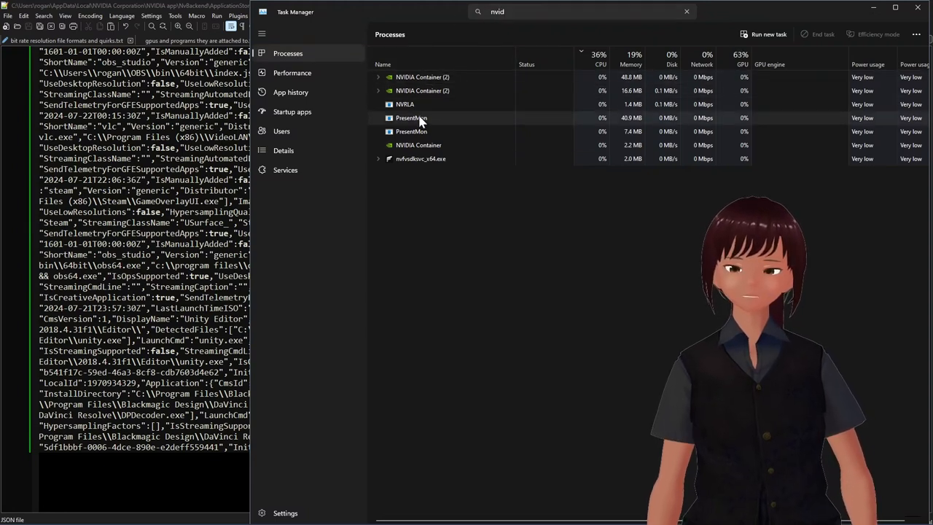
mouse_move(415, 244)
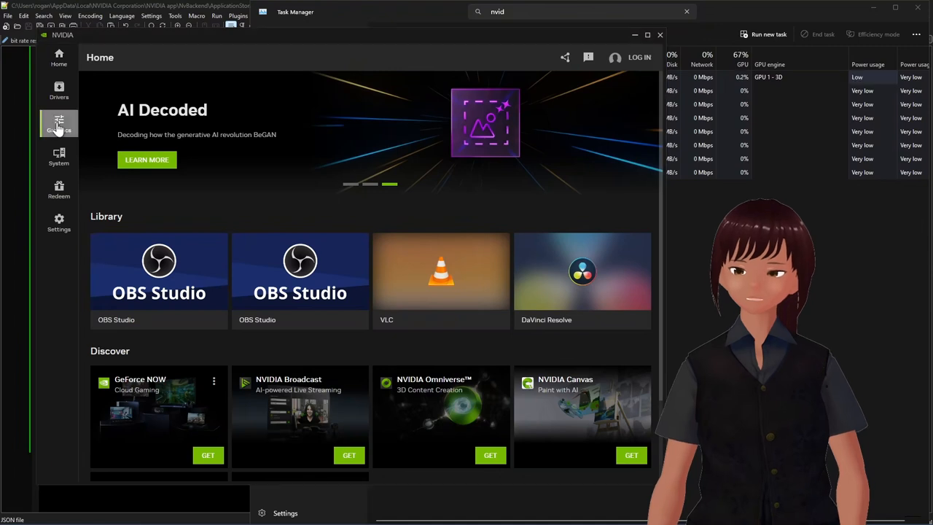
Check the Graphics program list, viewing DaVinci Resolve's and the second OBS Studio entry's settings.
click(59, 124)
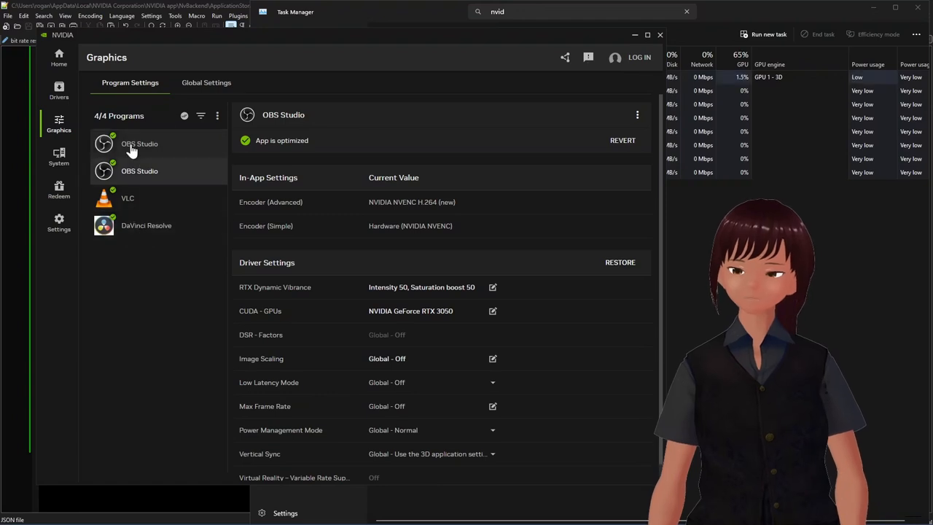
mouse_move(130, 187)
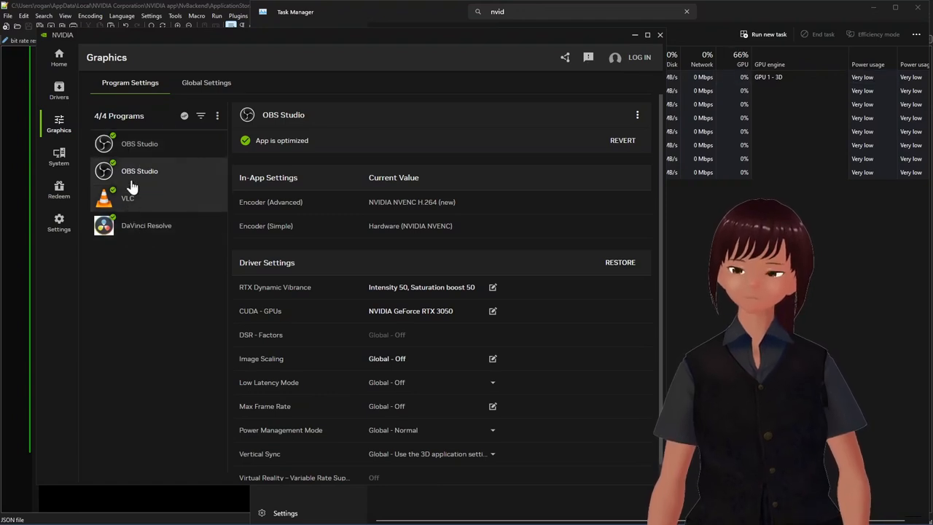
mouse_move(141, 208)
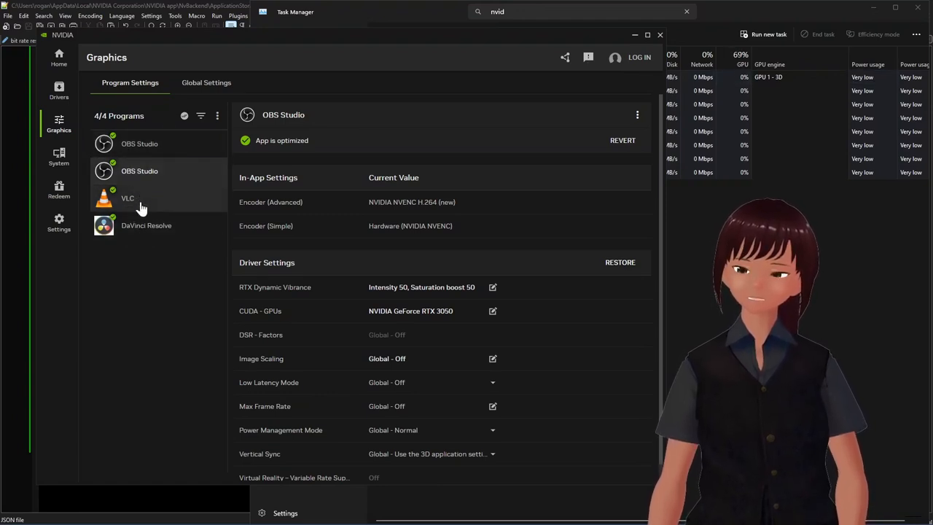
click(146, 225)
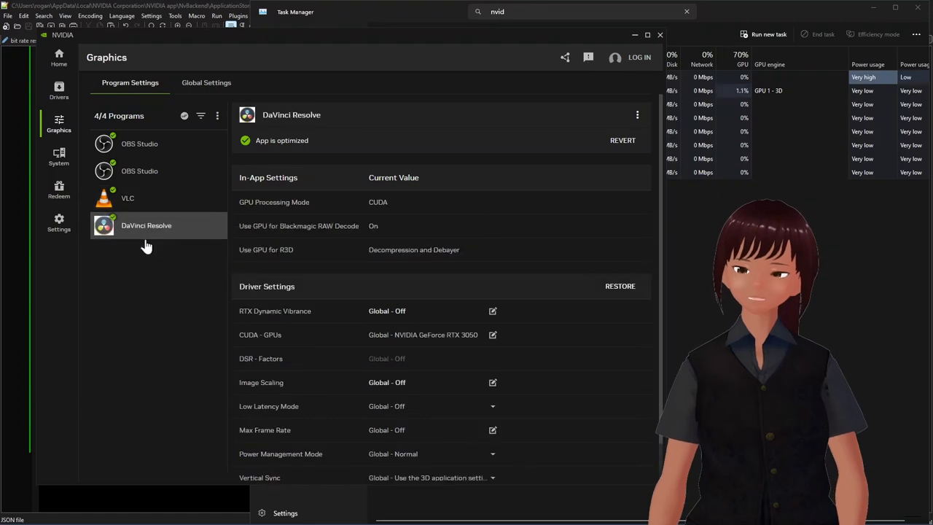
click(139, 171)
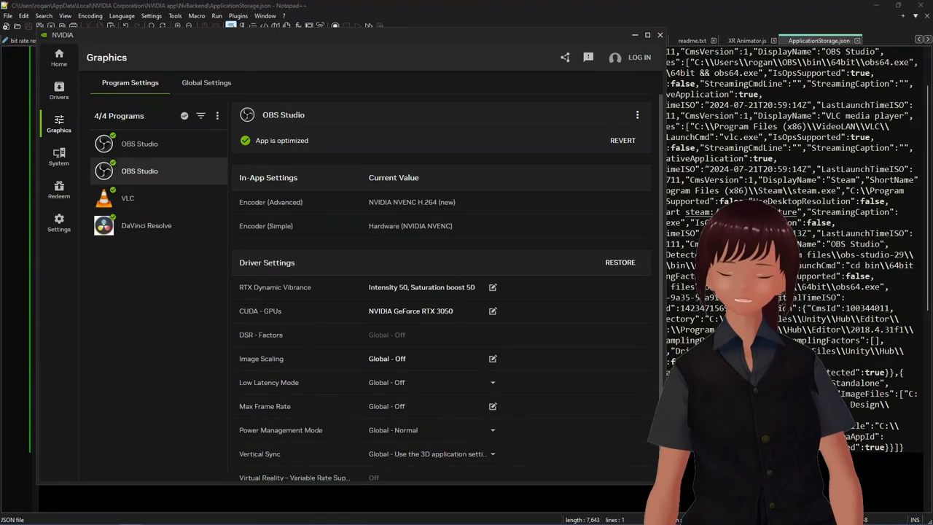